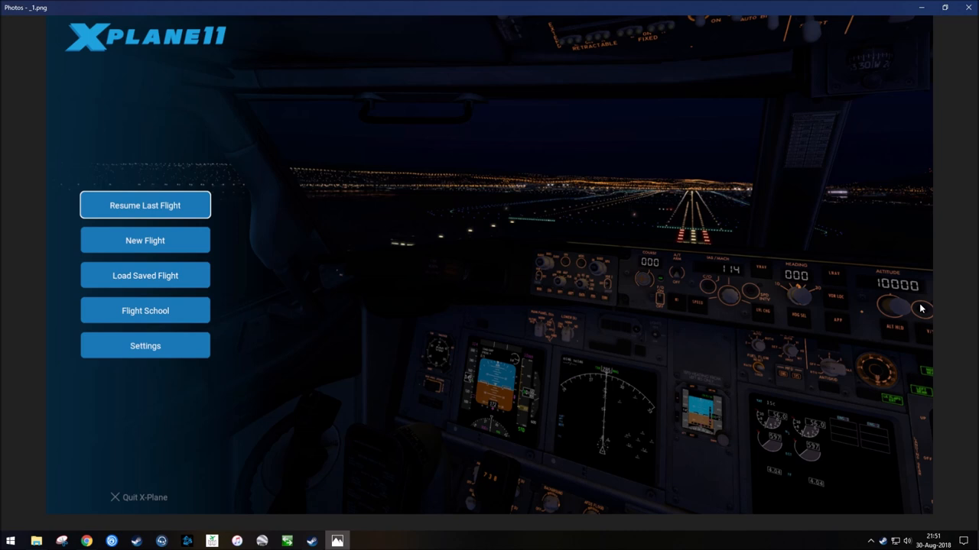
pyautogui.moveTo(816, 322)
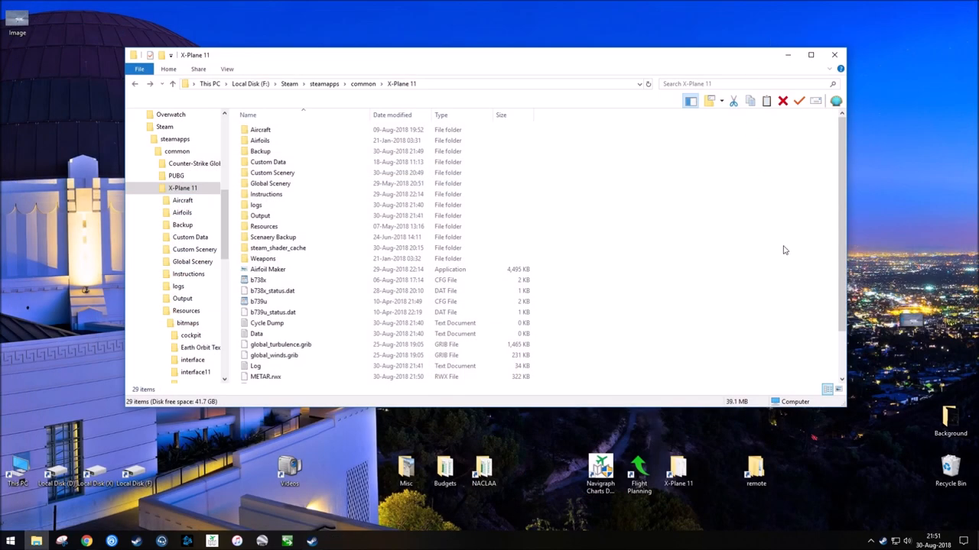
pyautogui.moveTo(778, 274)
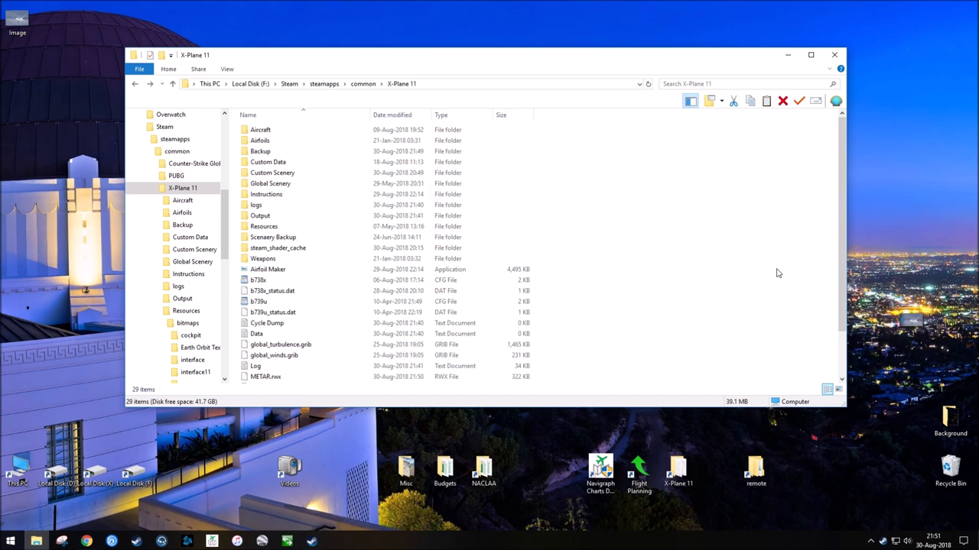
pyautogui.moveTo(731, 258)
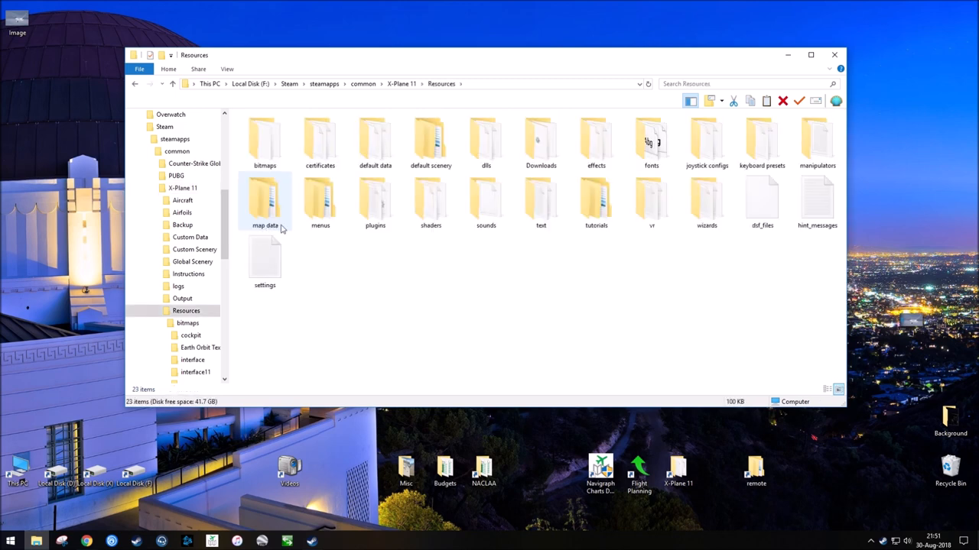
# Navigate into X-Plane 11's Resources > bitmaps > interface11 folder.
pyautogui.doubleClick(265, 141)
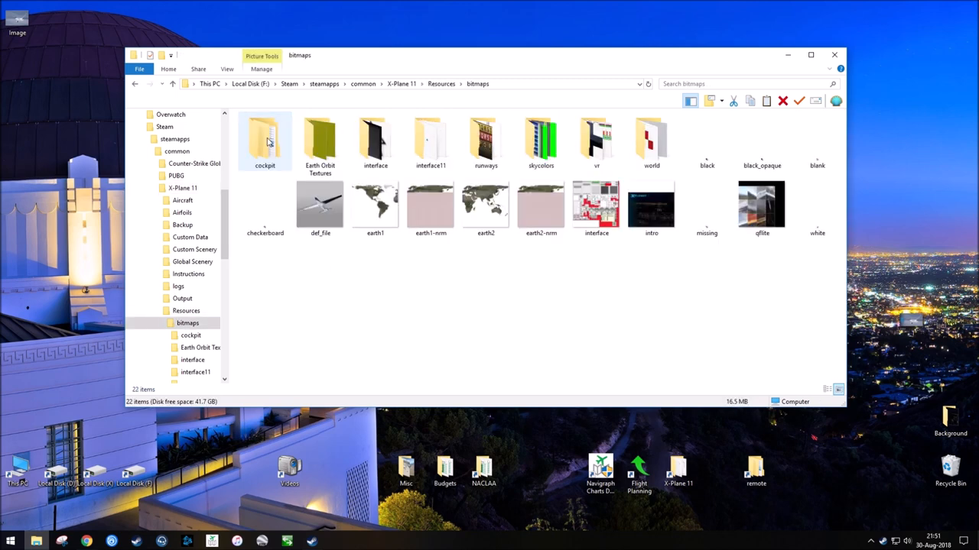
pyautogui.click(431, 141)
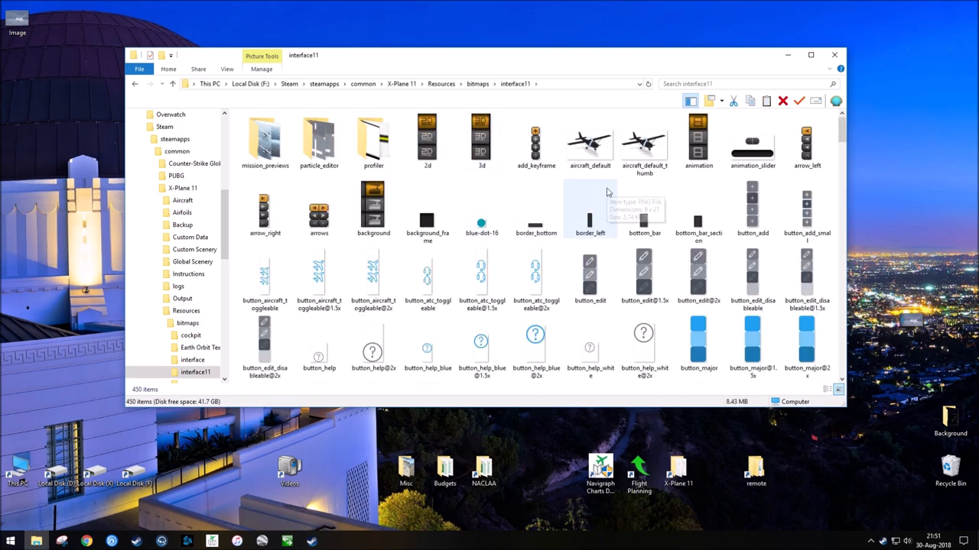
pyautogui.moveTo(590, 207)
pyautogui.write('stack')
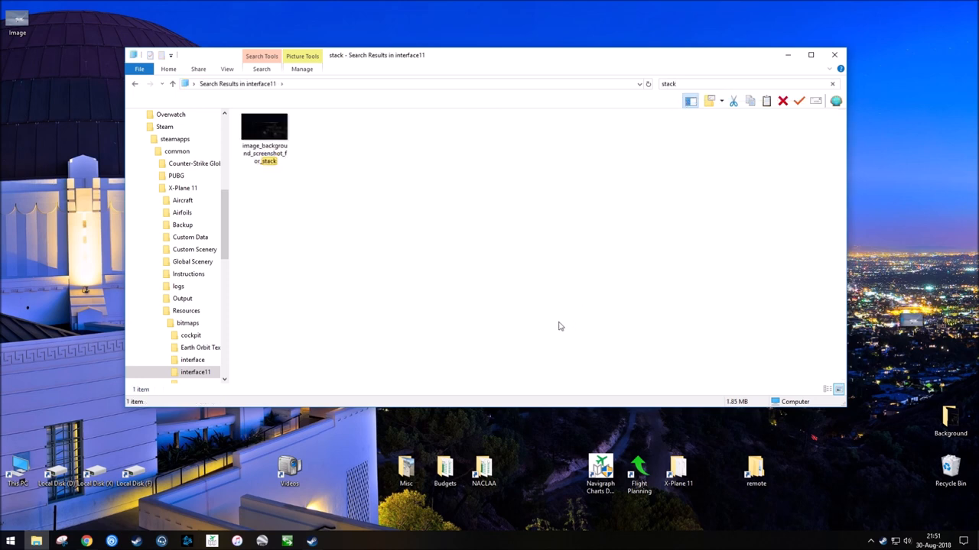
pyautogui.moveTo(263, 141)
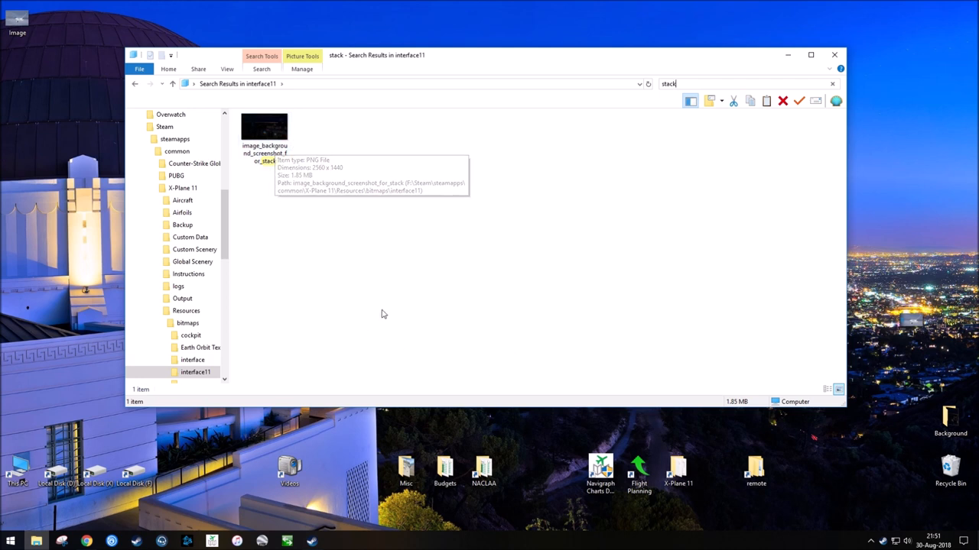
pyautogui.moveTo(383, 315)
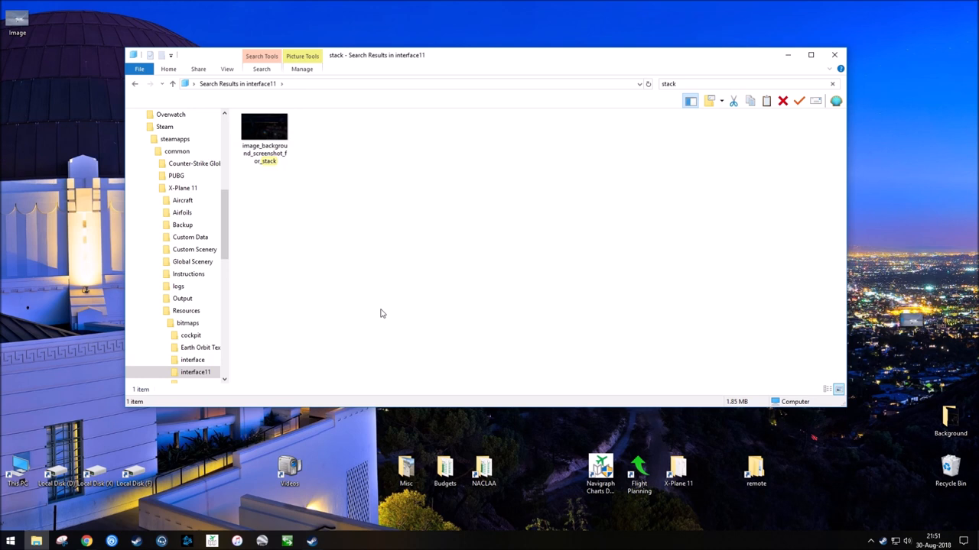
pyautogui.moveTo(364, 306)
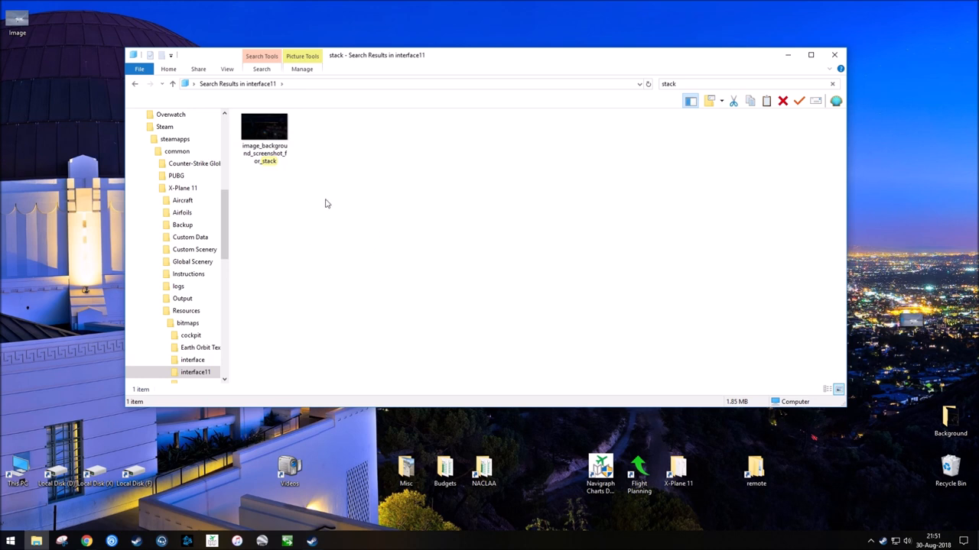
pyautogui.moveTo(315, 192)
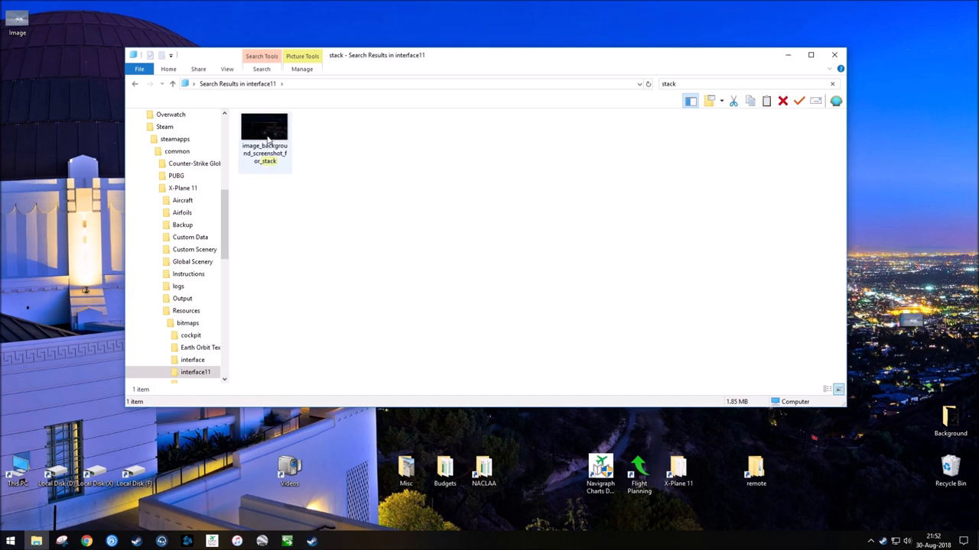
# Copy the stack background image and paste it into the X-Plane 11 Backup folder.
pyautogui.click(264, 141)
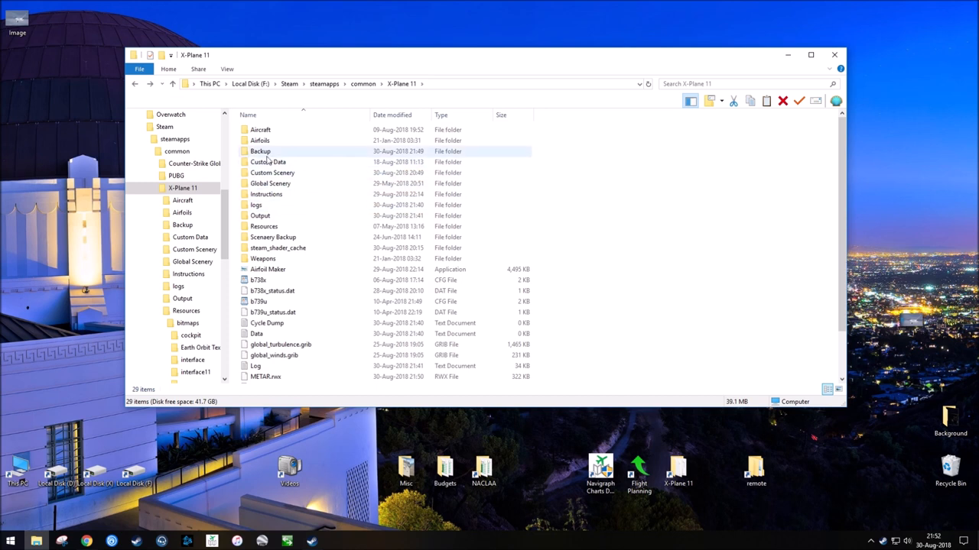
pyautogui.moveTo(260, 152)
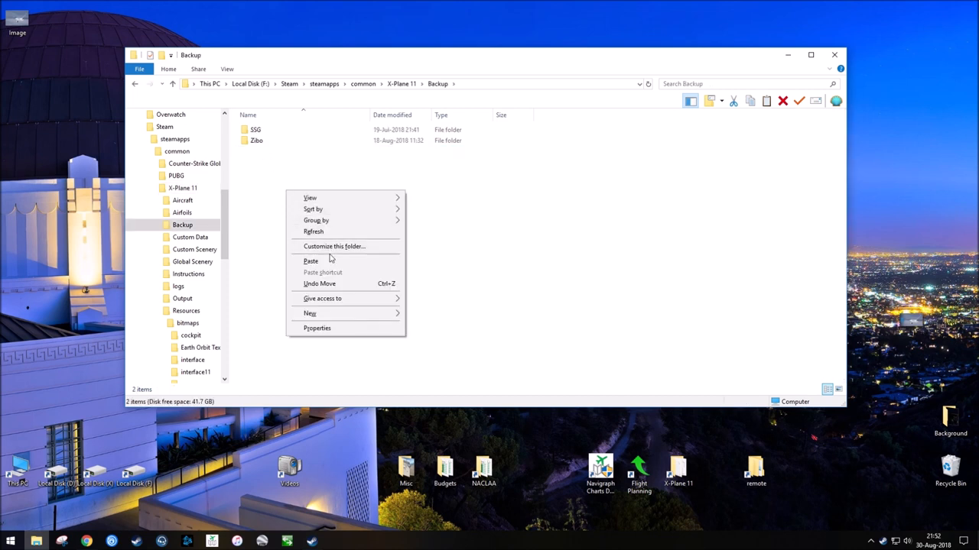
pyautogui.click(310, 260)
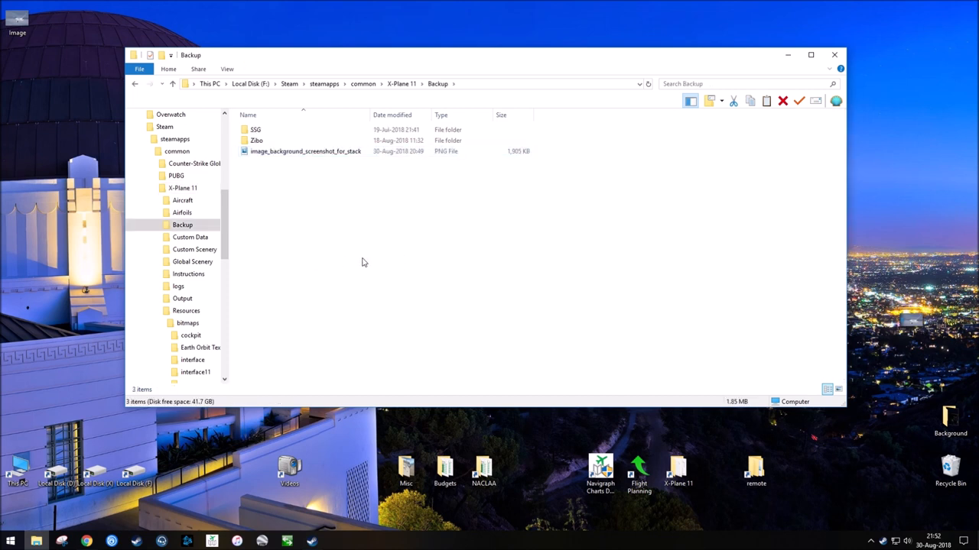
pyautogui.moveTo(390, 259)
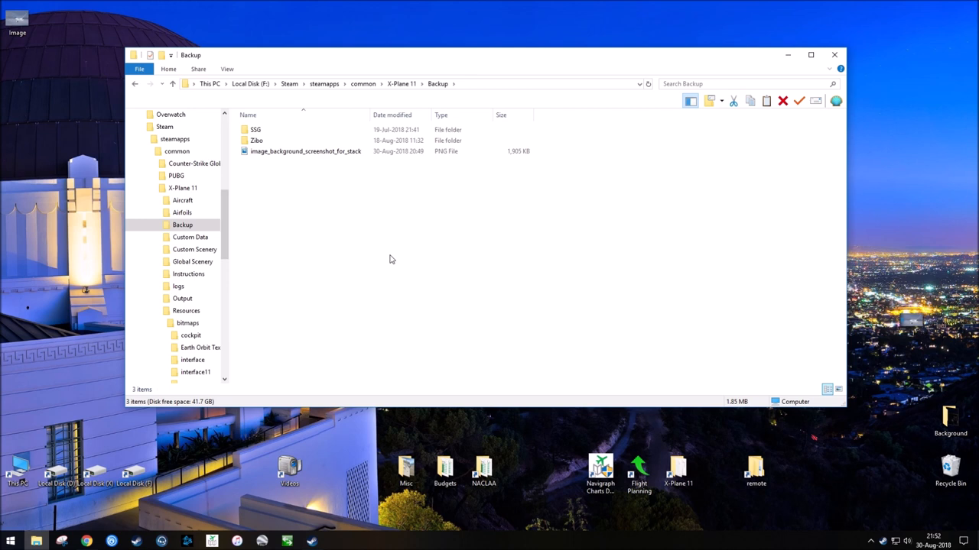
pyautogui.moveTo(398, 260)
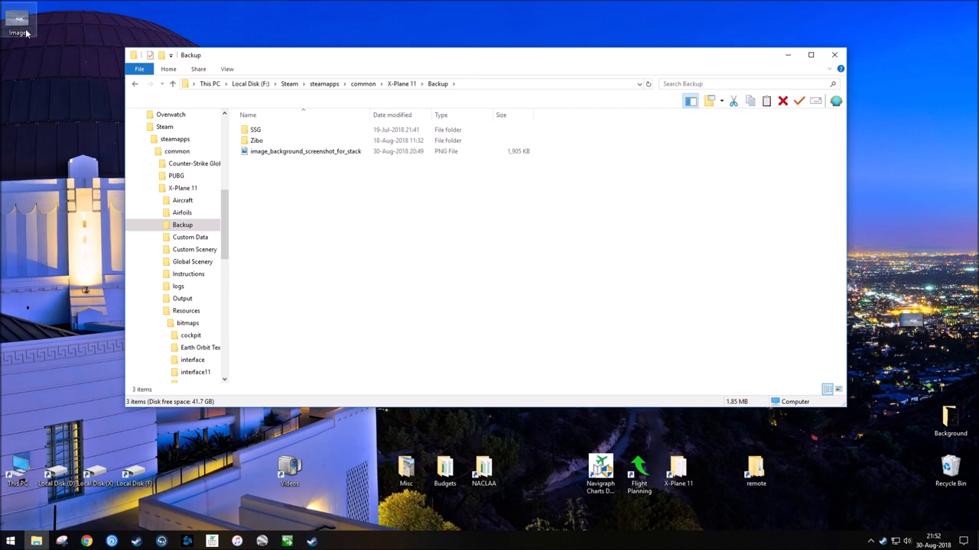
pyautogui.rightClick(16, 23)
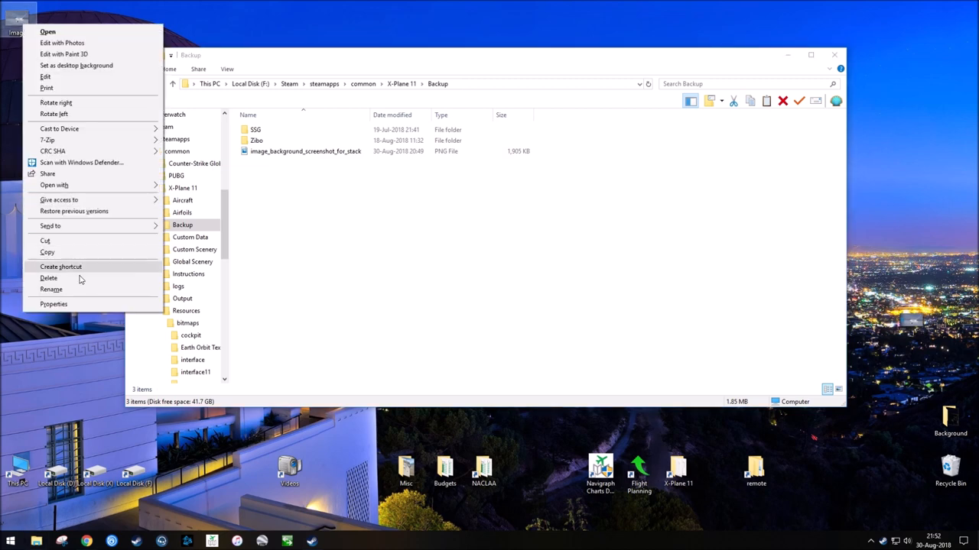
pyautogui.click(54, 303)
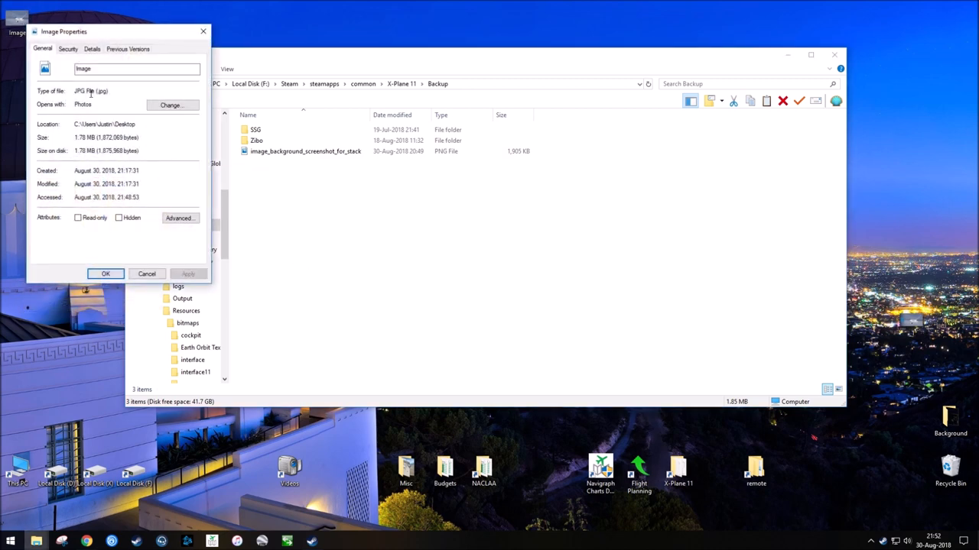
pyautogui.click(105, 274)
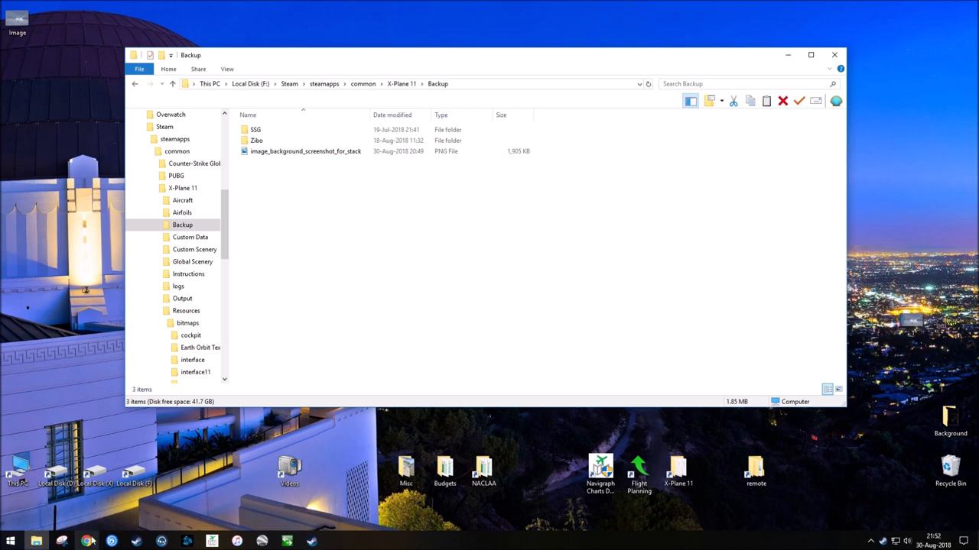
pyautogui.click(86, 541)
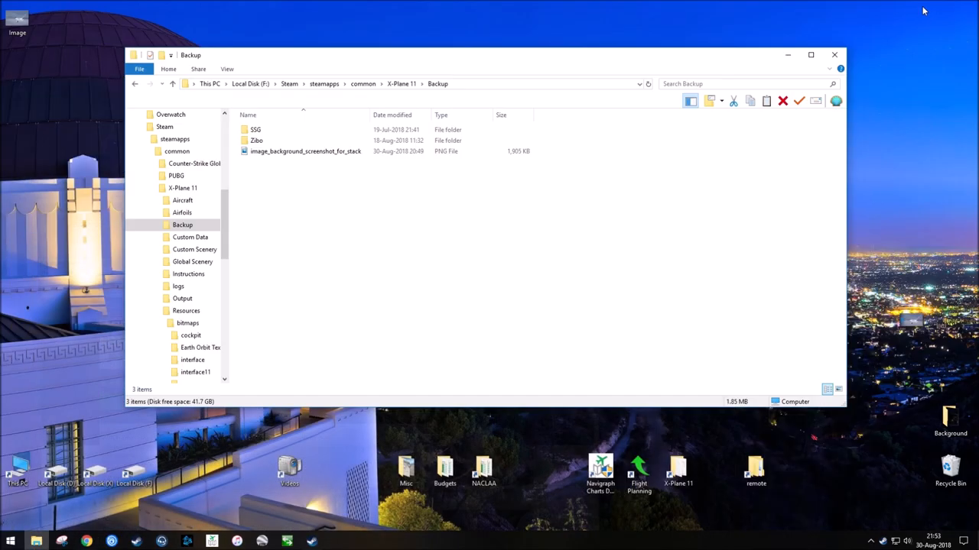
pyautogui.moveTo(612, 327)
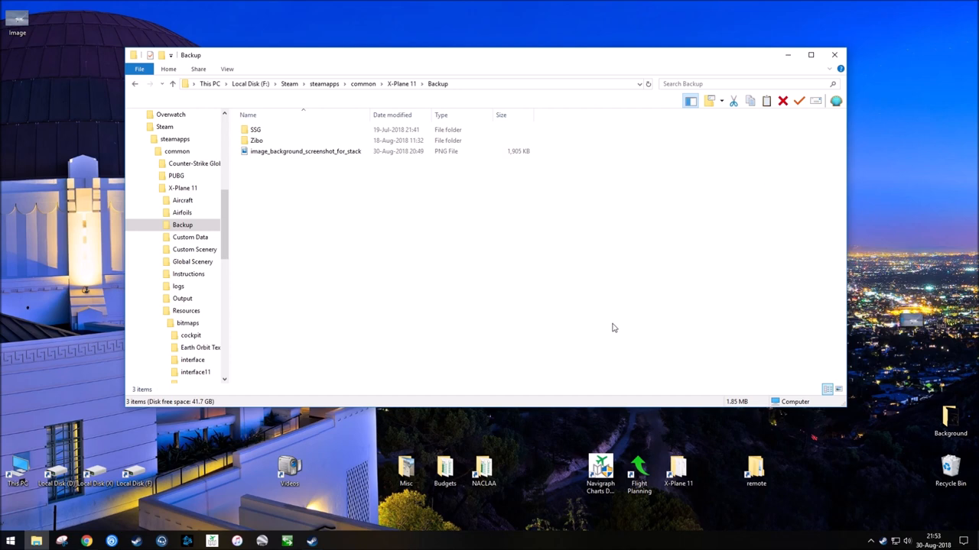
pyautogui.moveTo(333, 529)
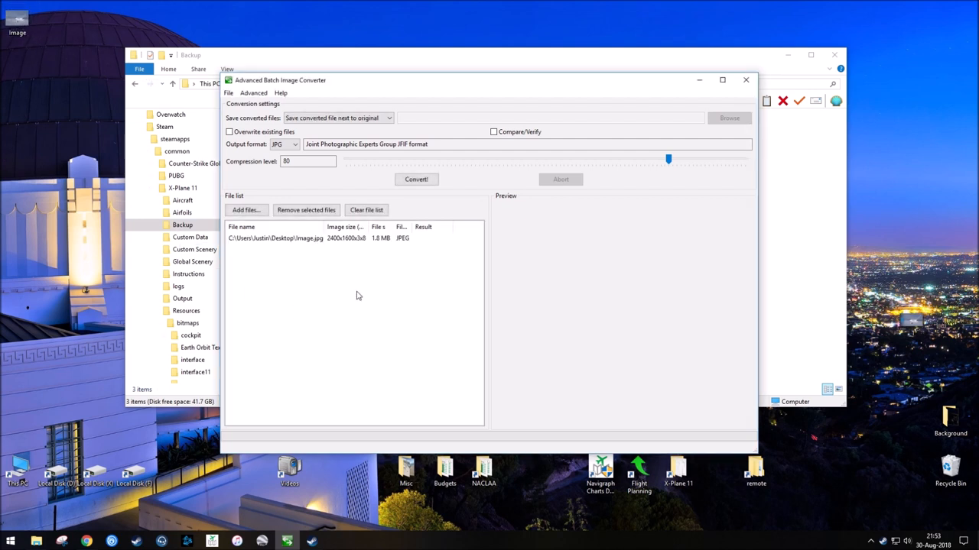
pyautogui.moveTo(370, 371)
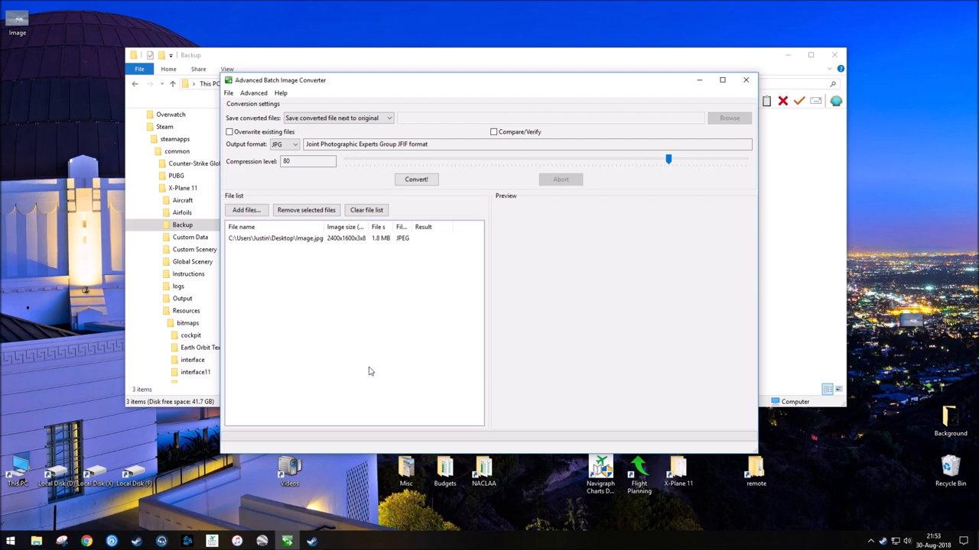
# Convert image.jpg to PNG at compression level 9 with overwrite existing files enabled.
pyautogui.click(293, 143)
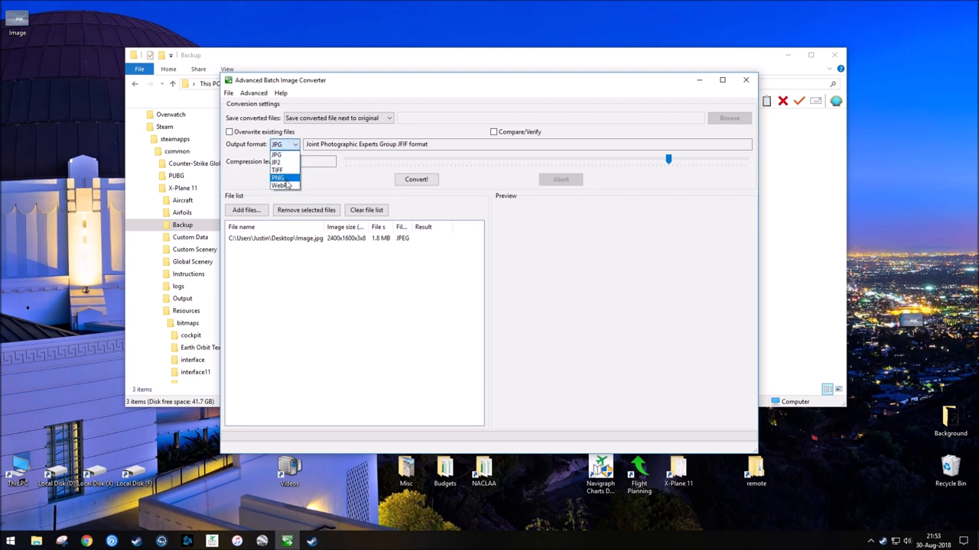
pyautogui.click(278, 178)
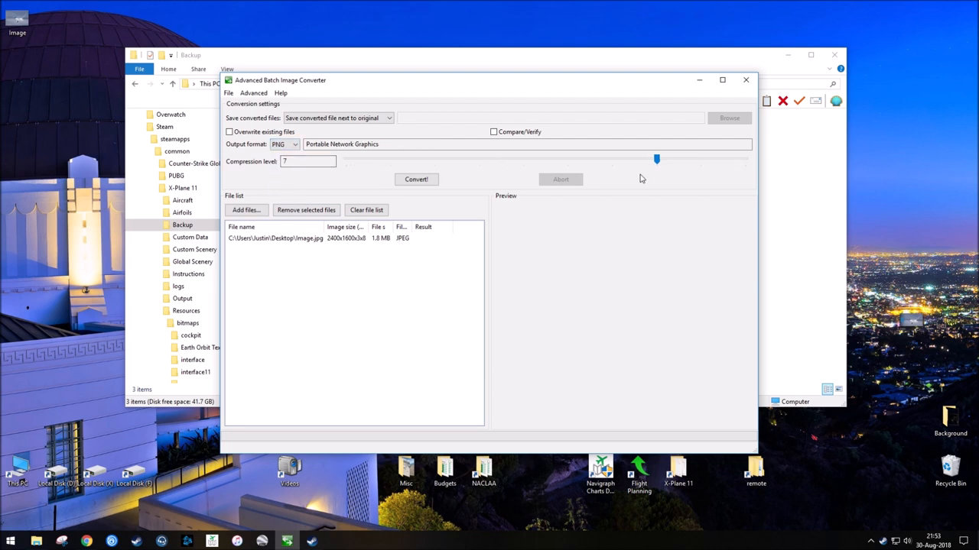
pyautogui.moveTo(656, 159); pyautogui.dragTo(744, 159)
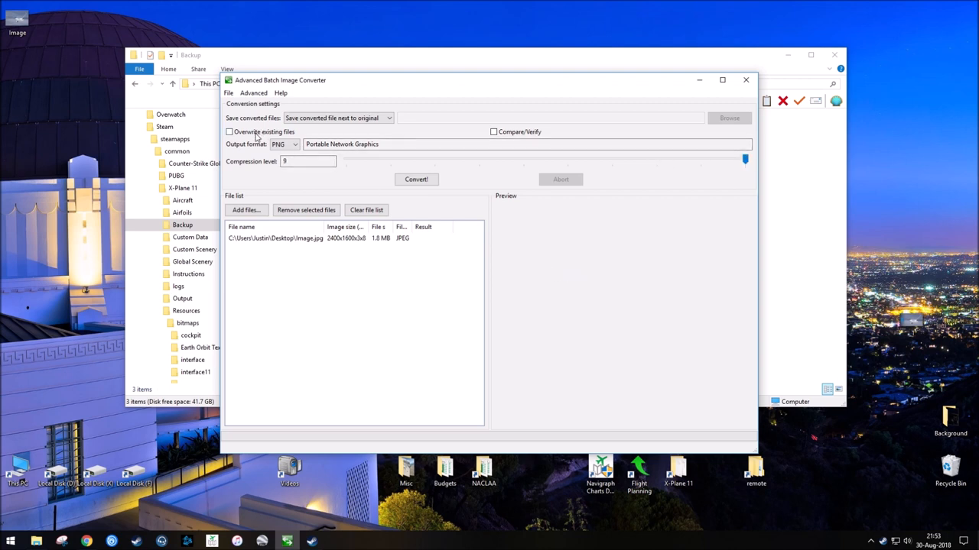
pyautogui.click(229, 131)
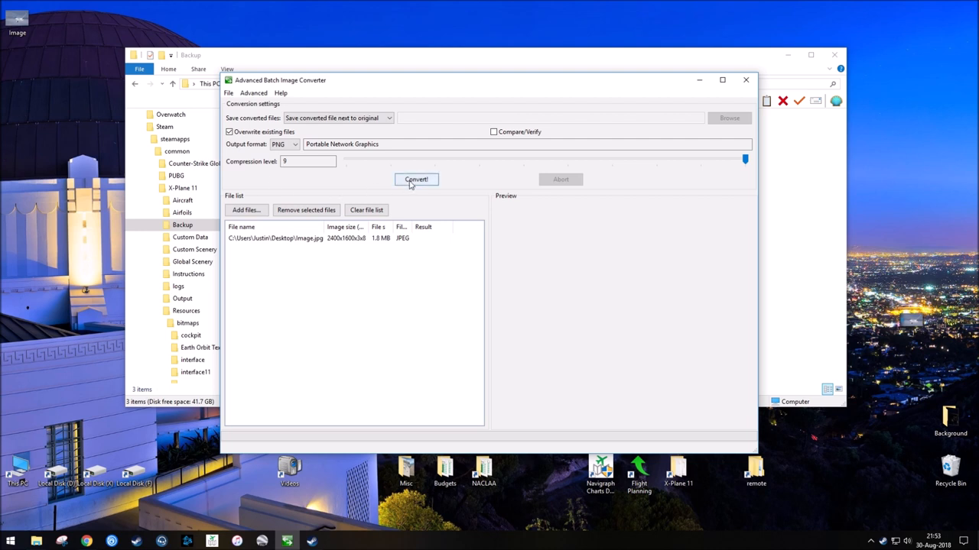
pyautogui.click(416, 179)
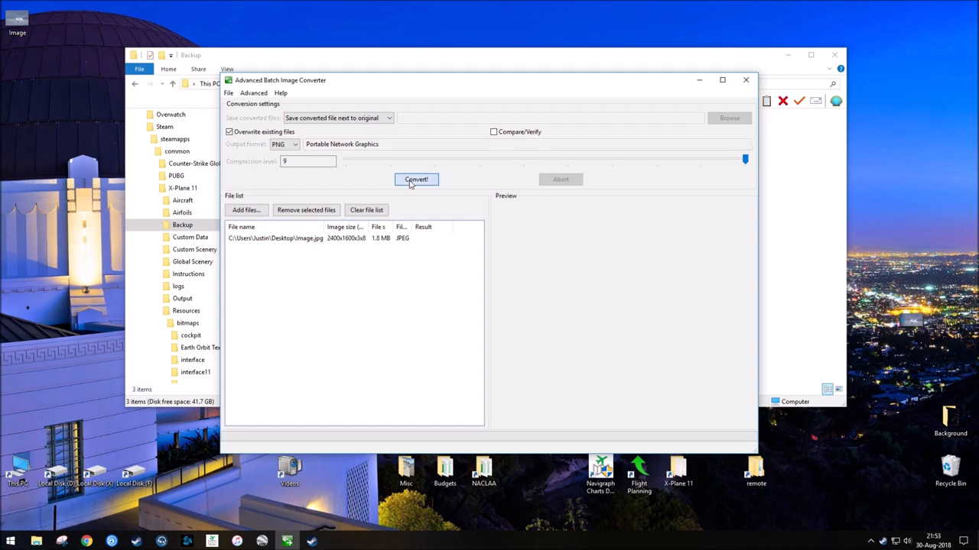
# Select the newly converted PNG on the desktop and start renaming it.
pyautogui.click(416, 179)
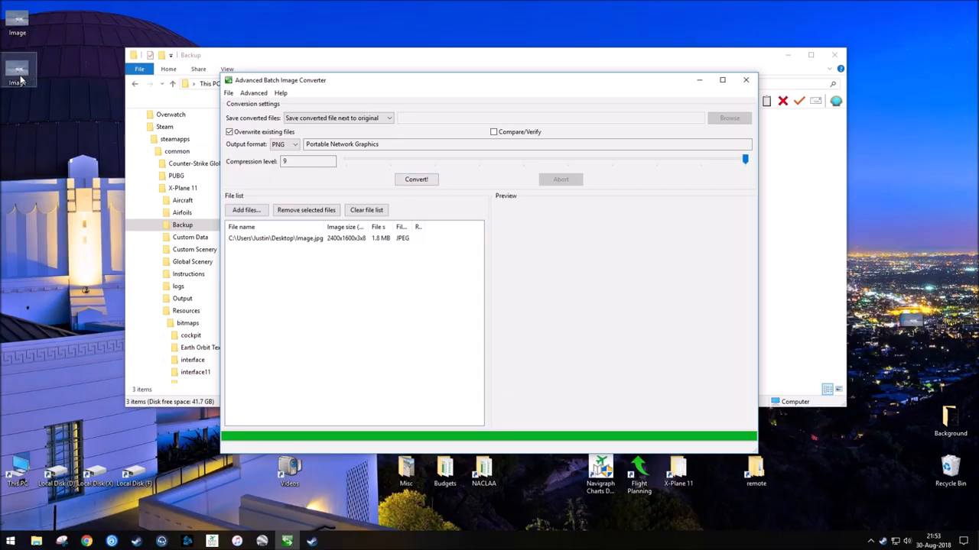
pyautogui.rightClick(16, 73)
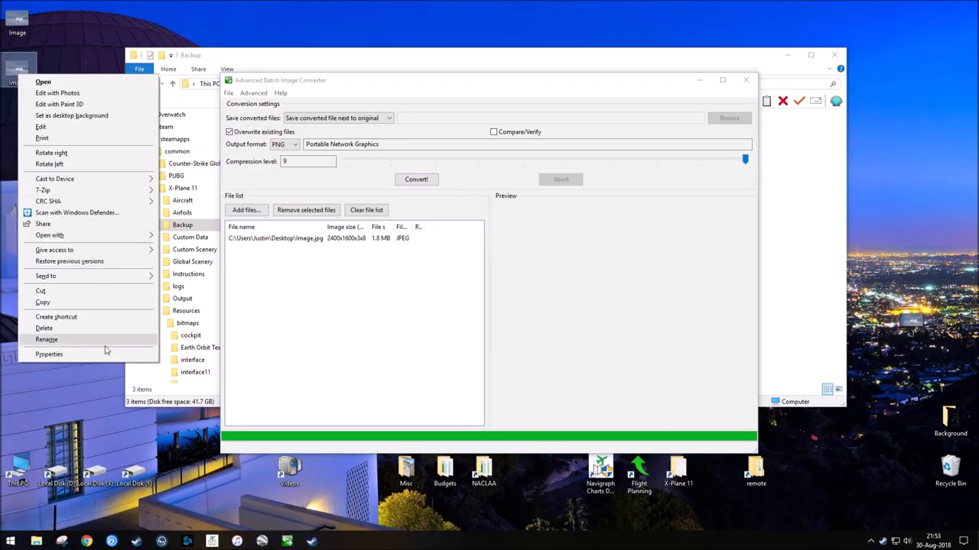
pyautogui.click(49, 355)
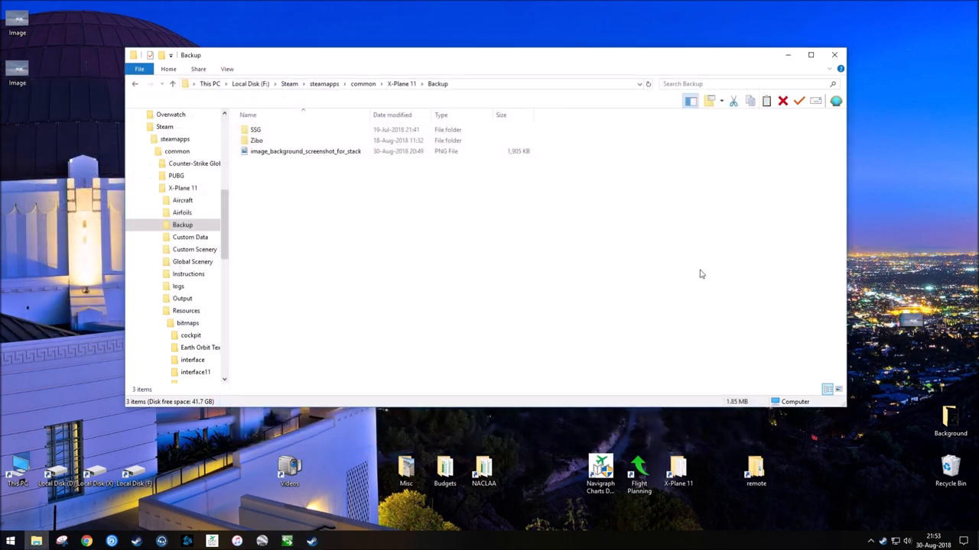
pyautogui.moveTo(587, 278)
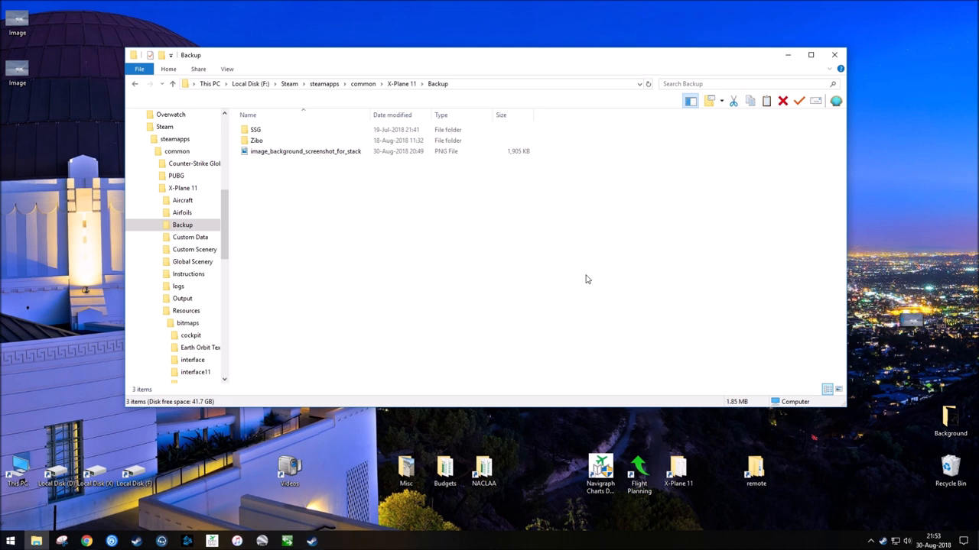
pyautogui.moveTo(489, 245)
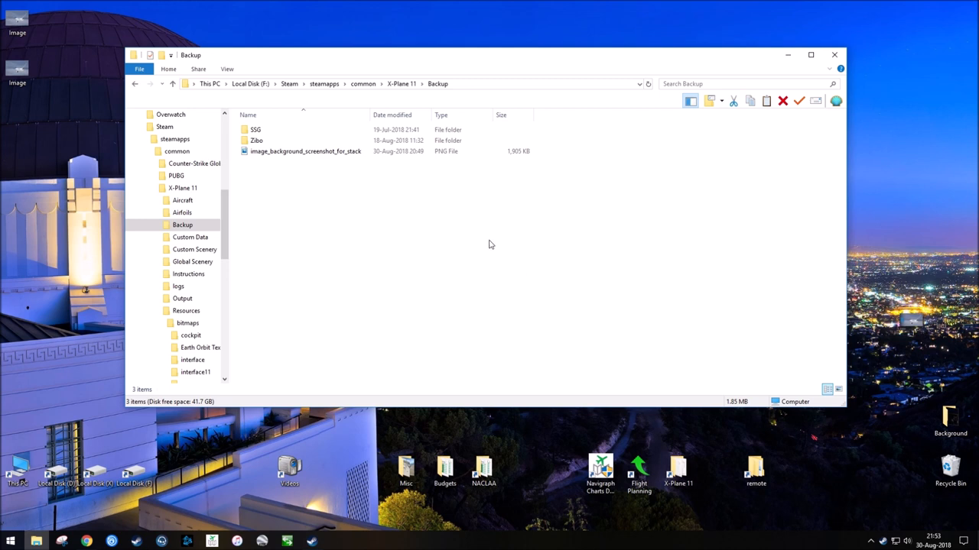
# Copy the image_background_screenshot_for_stack name from Backup onto the converted desktop PNG.
pyautogui.click(306, 152)
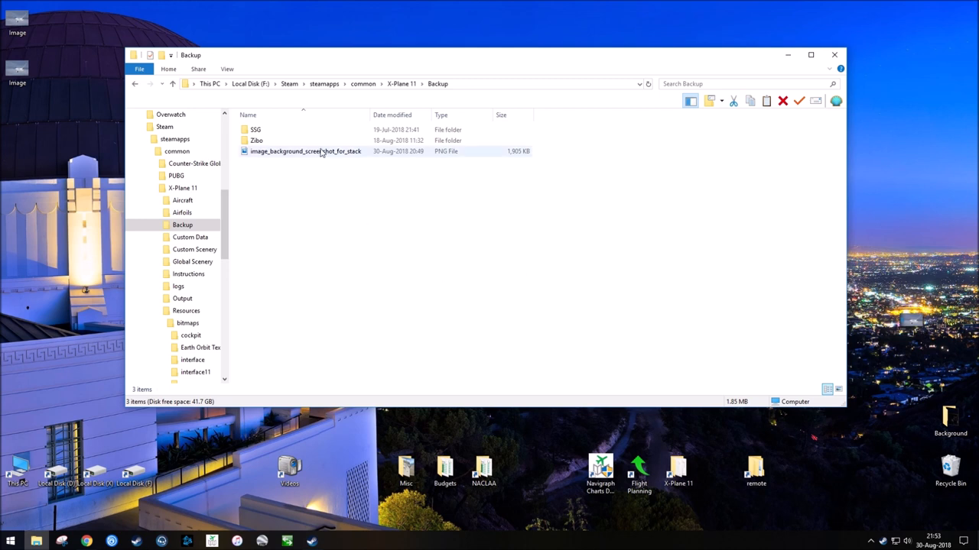
pyautogui.click(306, 151)
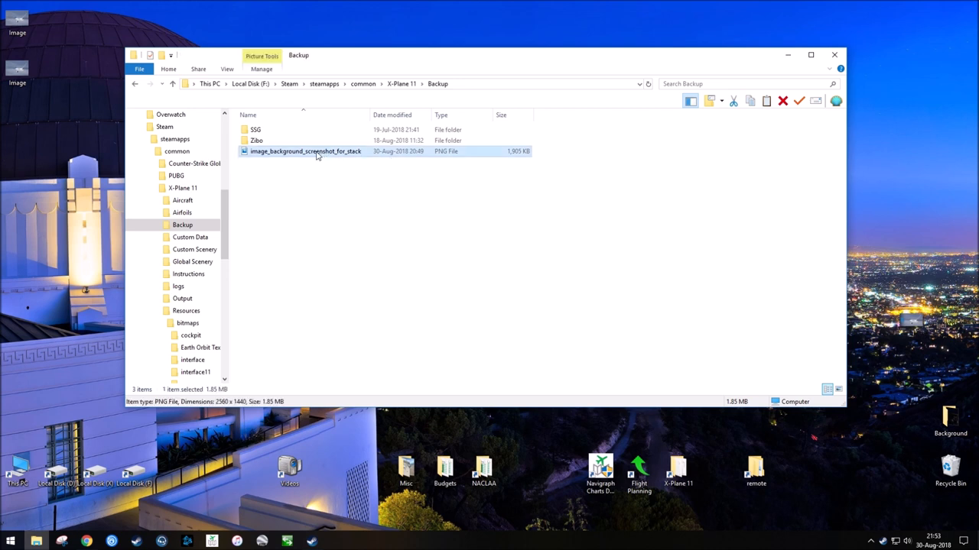
pyautogui.rightClick(305, 151)
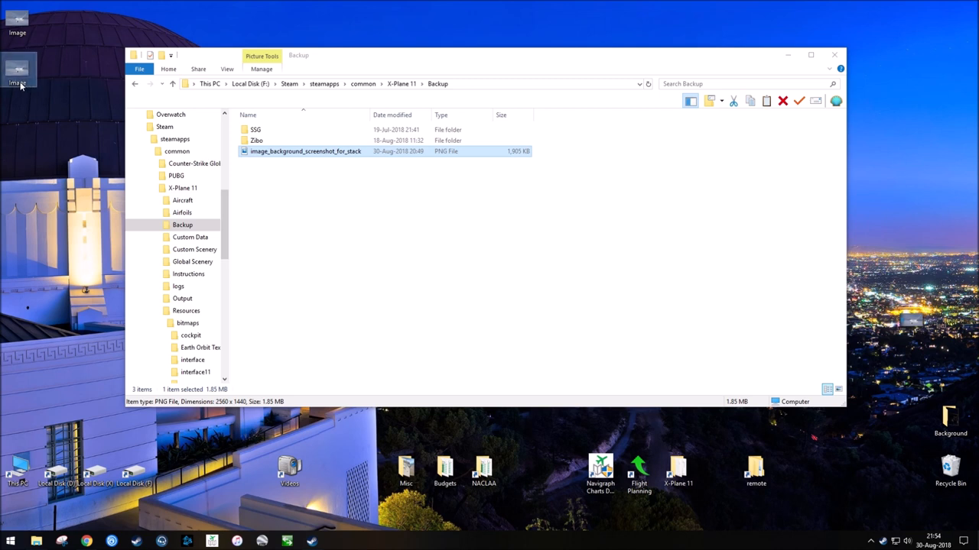
pyautogui.rightClick(17, 82)
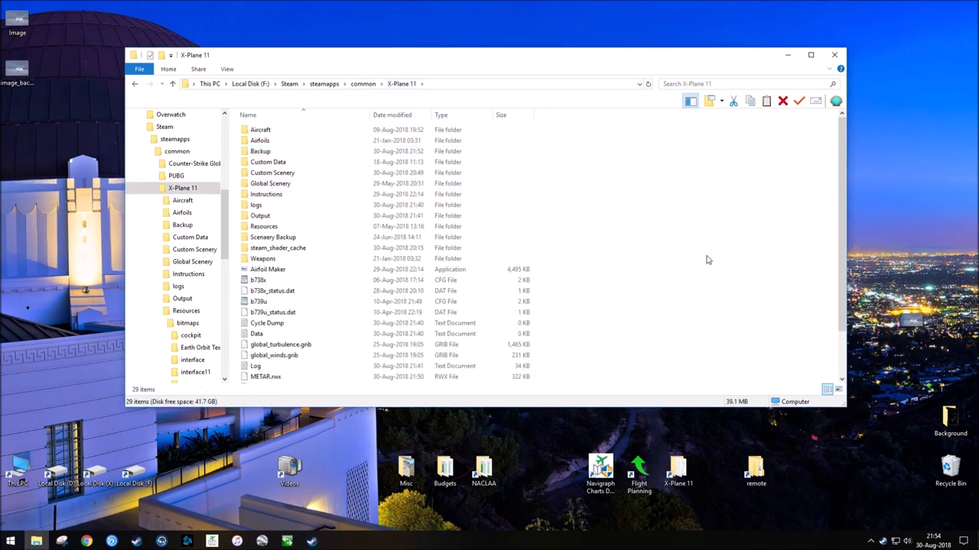
# Navigate through Resources and bitmaps into interface11 and bring the desktop PNG into it.
pyautogui.click(260, 215)
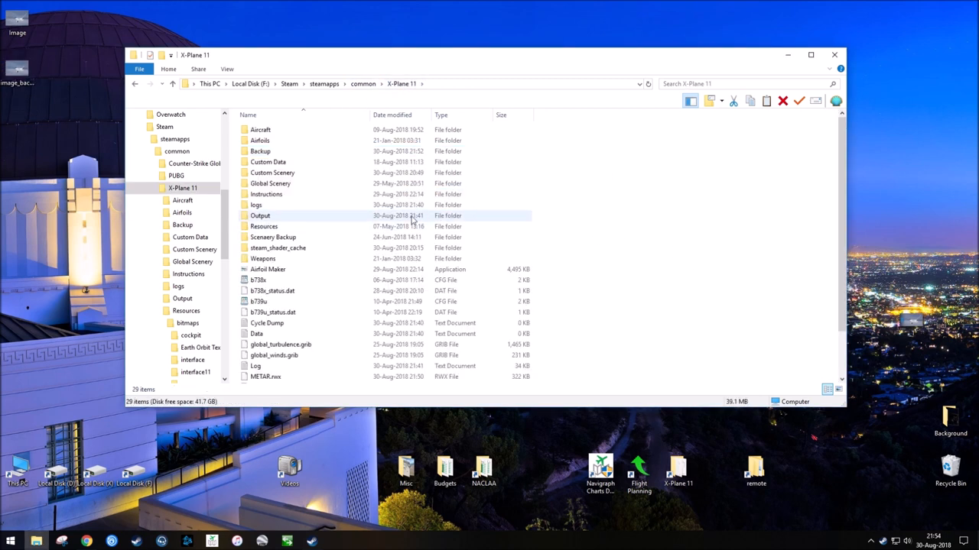
pyautogui.moveTo(263, 226)
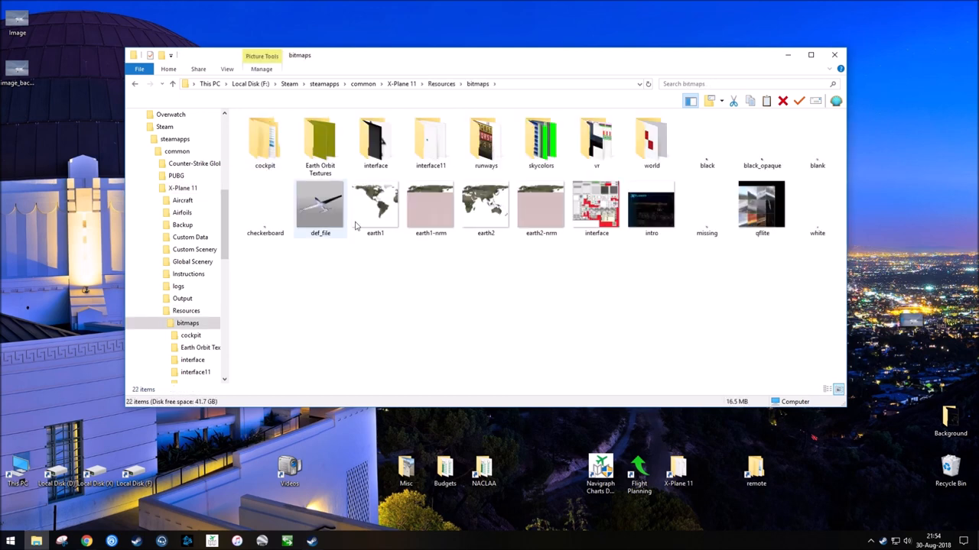
pyautogui.doubleClick(431, 140)
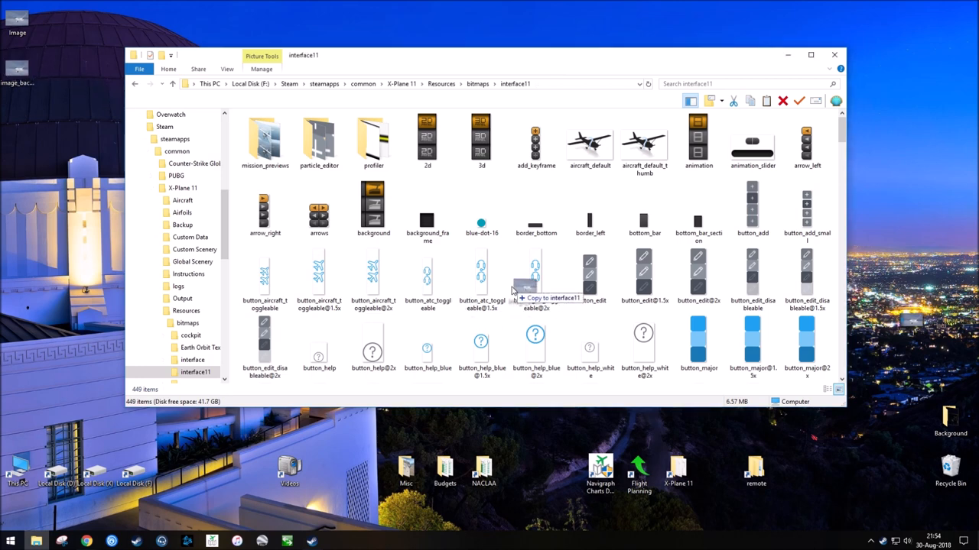
pyautogui.scroll(-3)
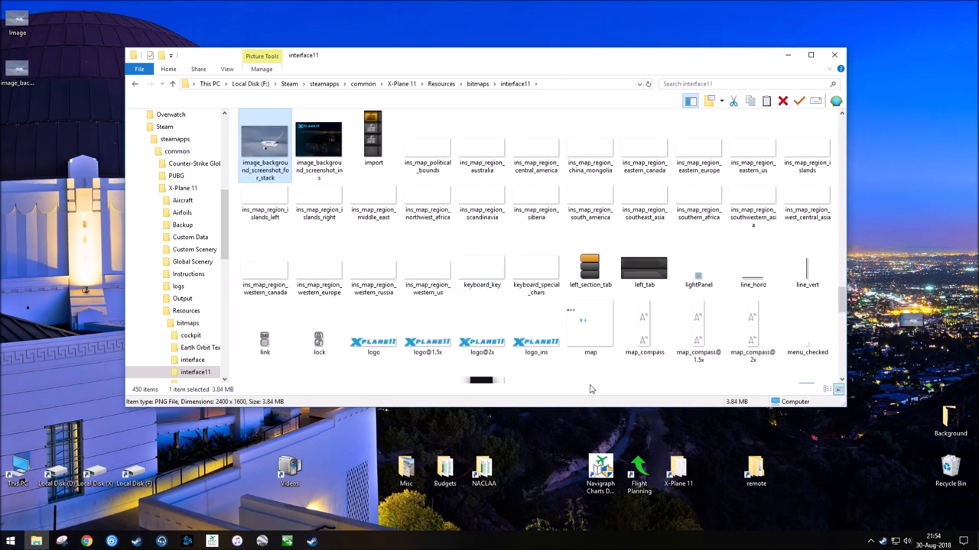
pyautogui.moveTo(839, 444)
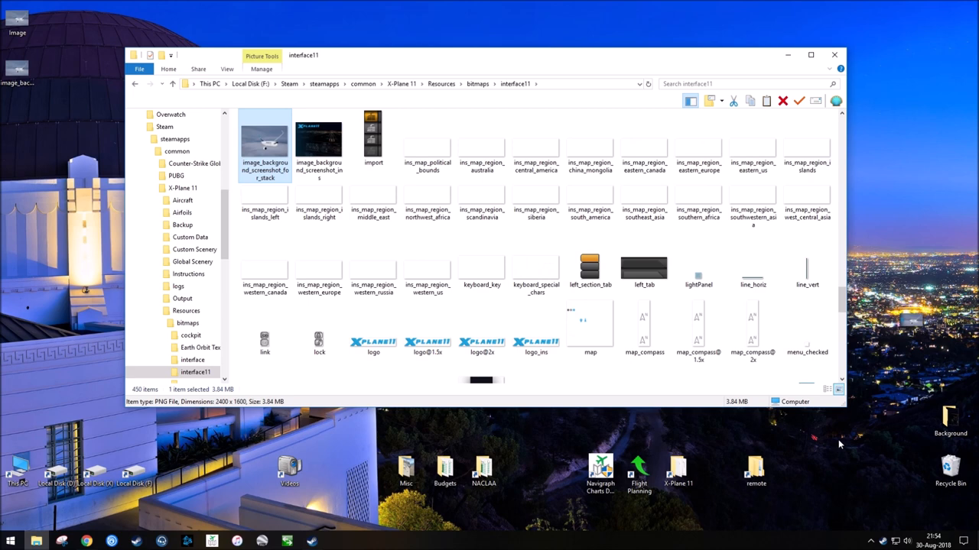